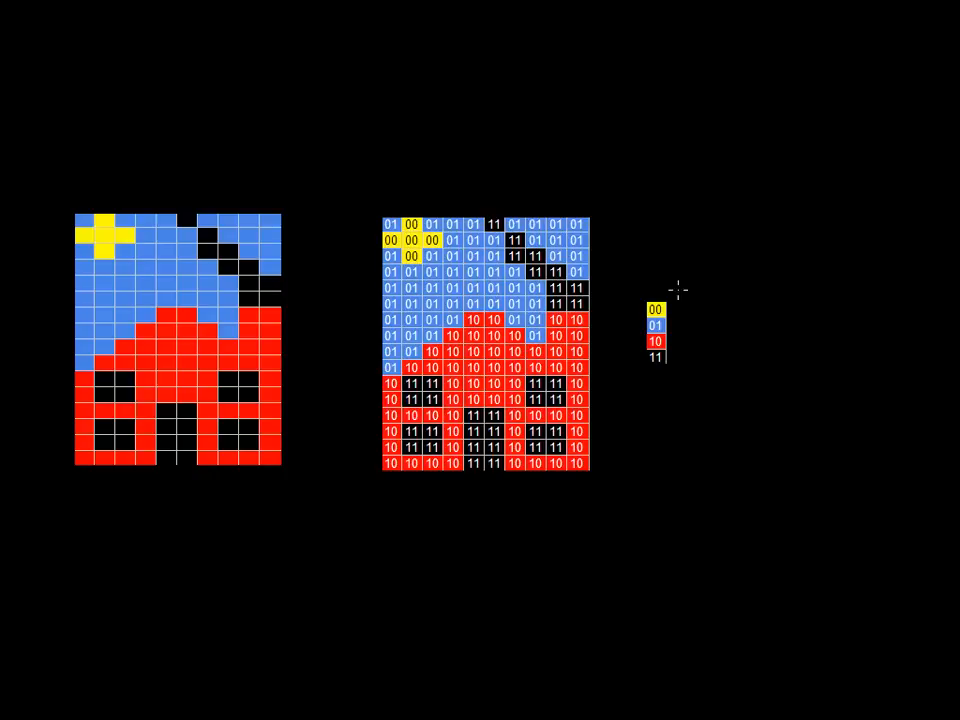
Step: Draw green arrows pointing at the four colour key entries beside the code grid
left_click_drag(680, 300, 730, 290)
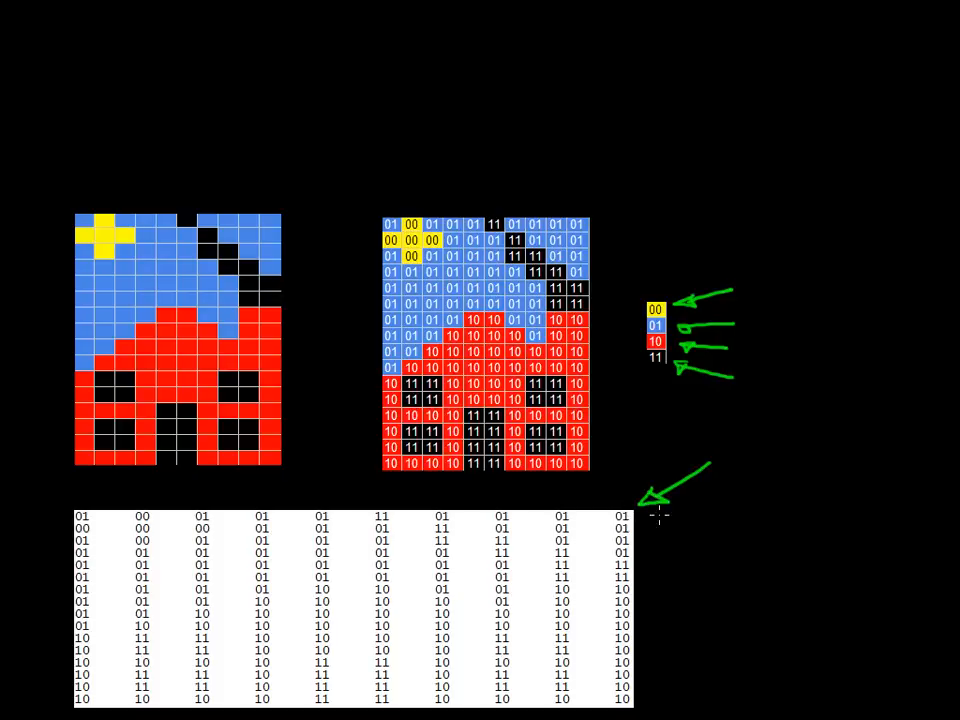
mouse_move(680, 530)
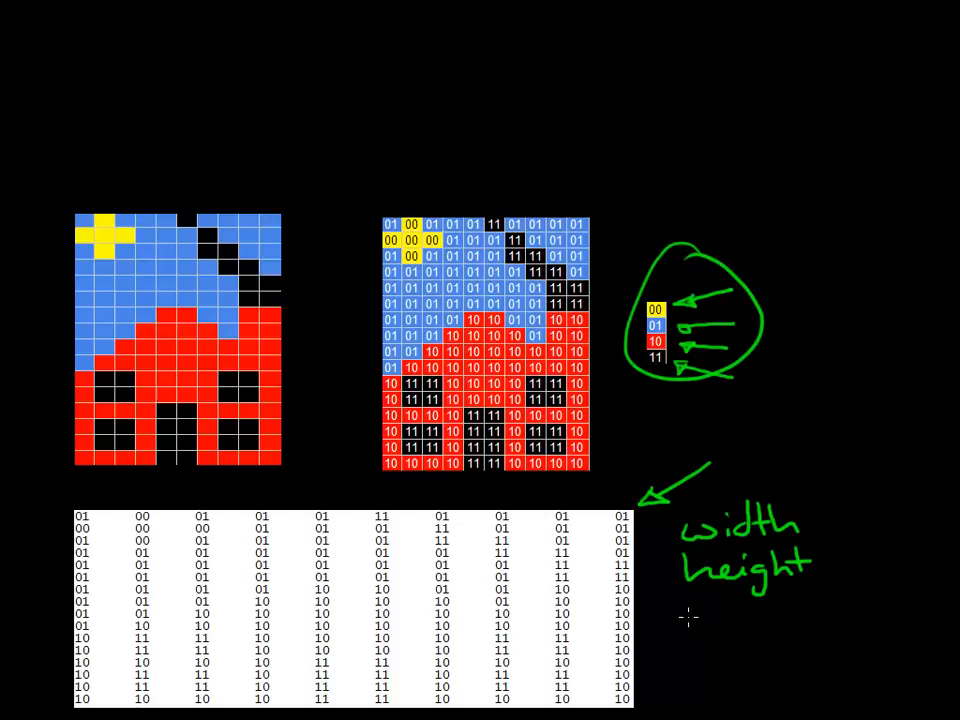
Step: Write 'Colour depth' under the list and draw a double arrow above the code grid
type("colour")
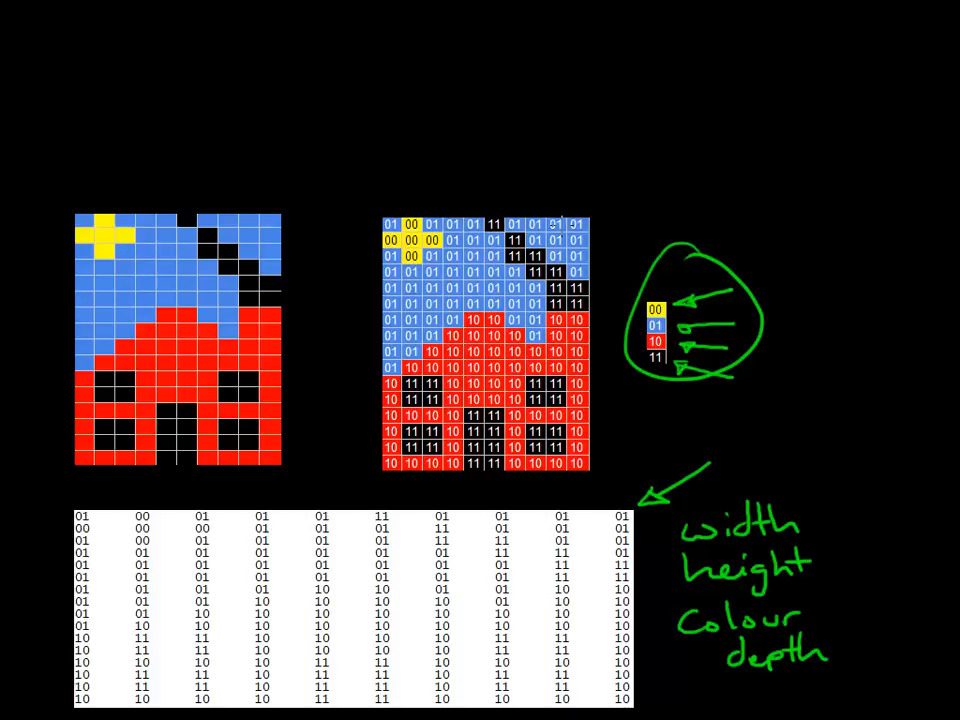
left_click_drag(390, 188, 590, 188)
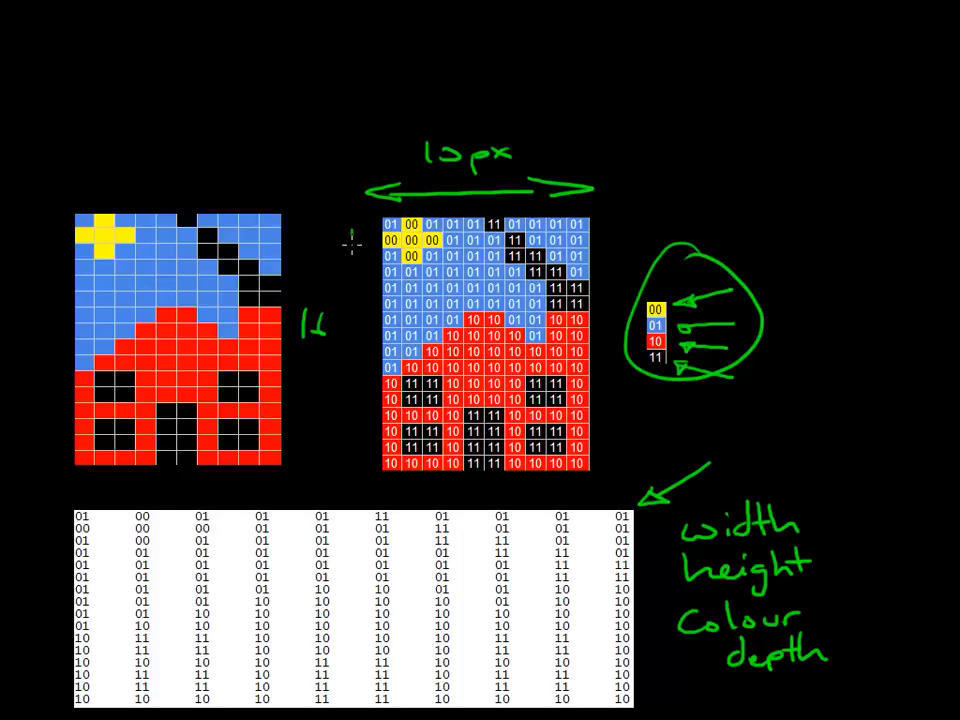
Step: Draw a vertical double arrow down the grid's left side, labelled '16 px'
left_click_drag(345, 240, 340, 450)
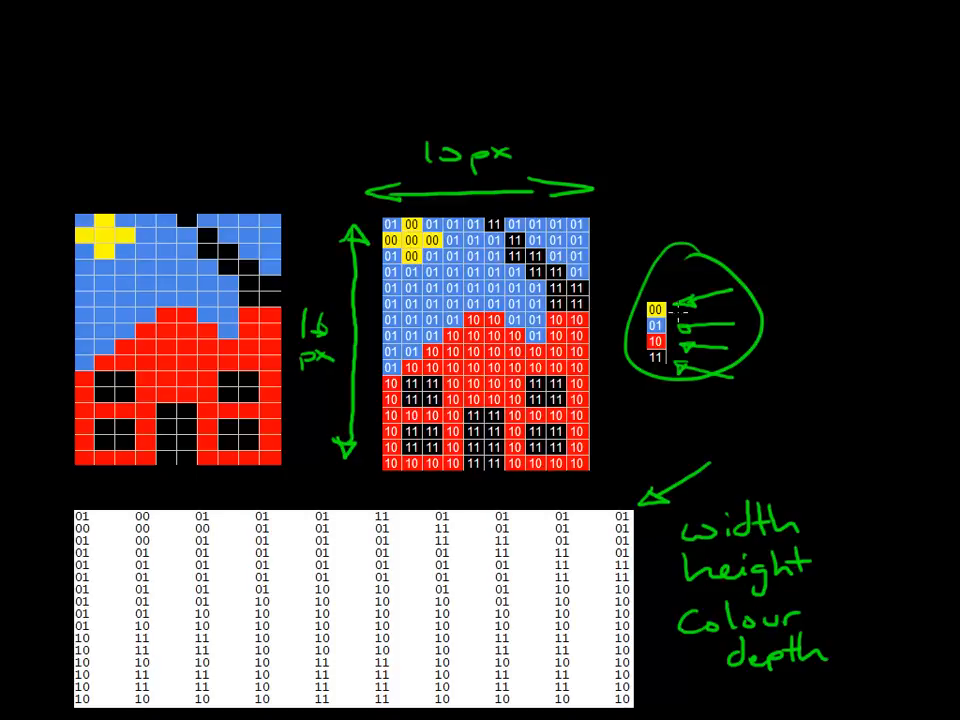
mouse_move(655, 307)
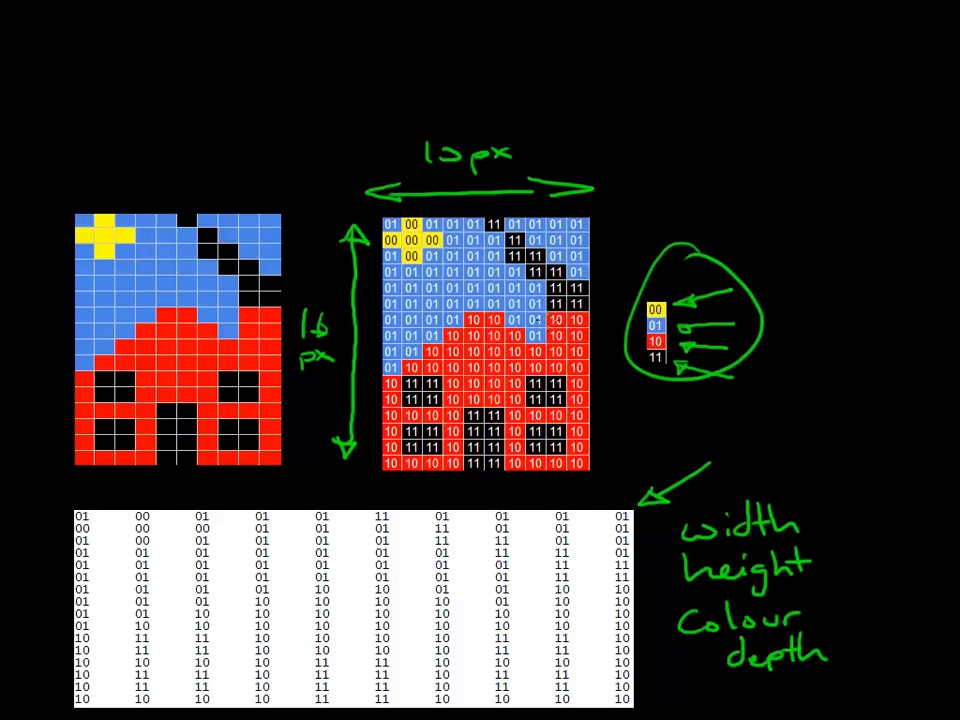
Step: Handwrite 'bits' in green above the pixel-art house
left_click_drag(208, 65, 210, 95)
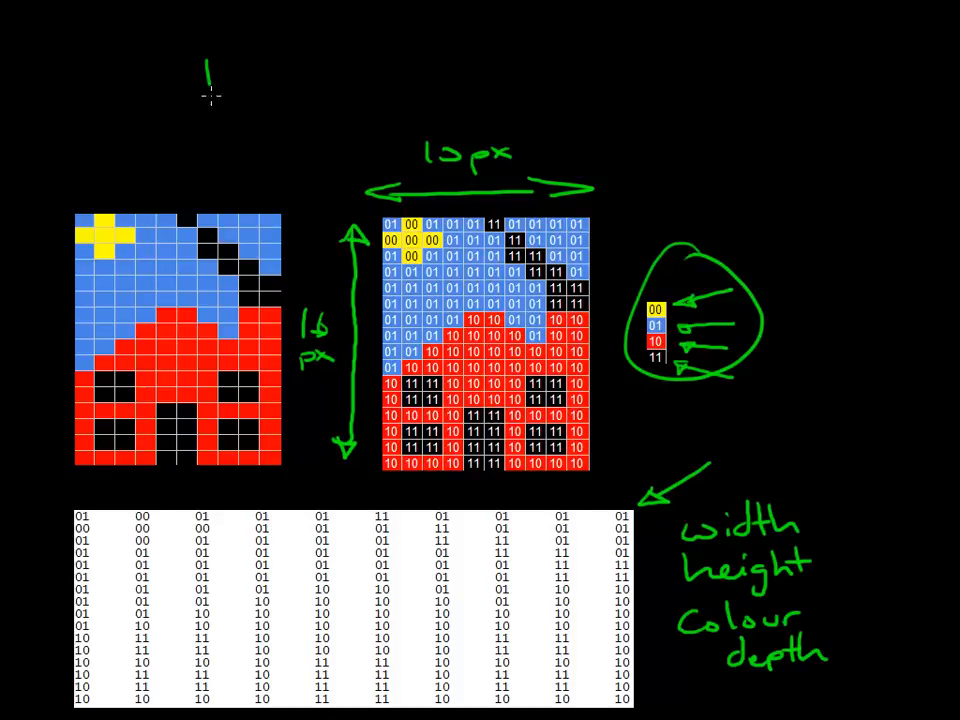
type("bits")
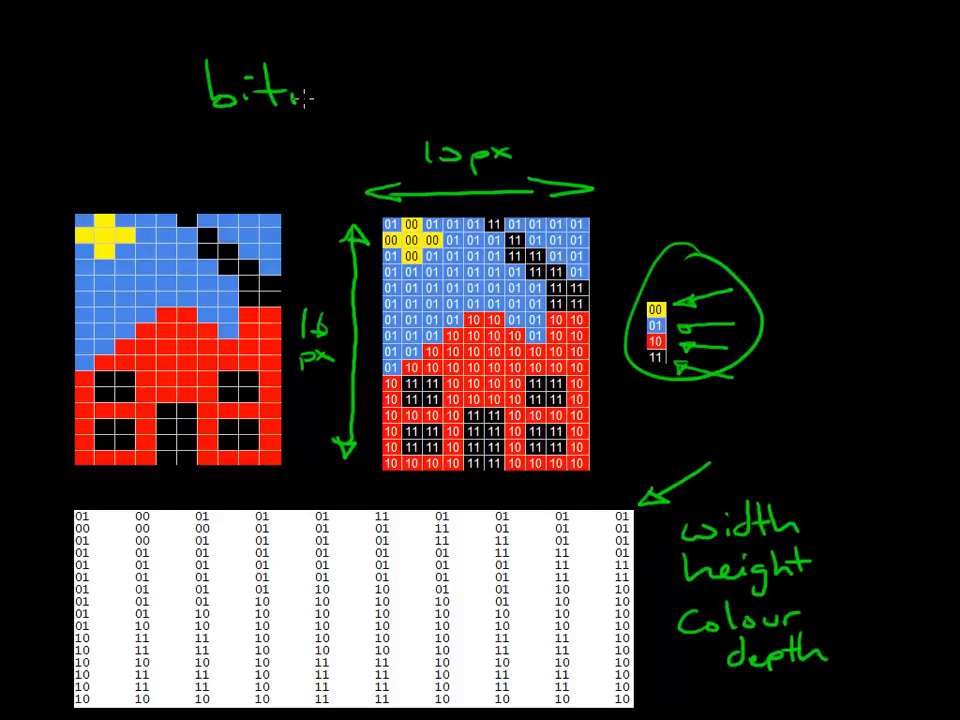